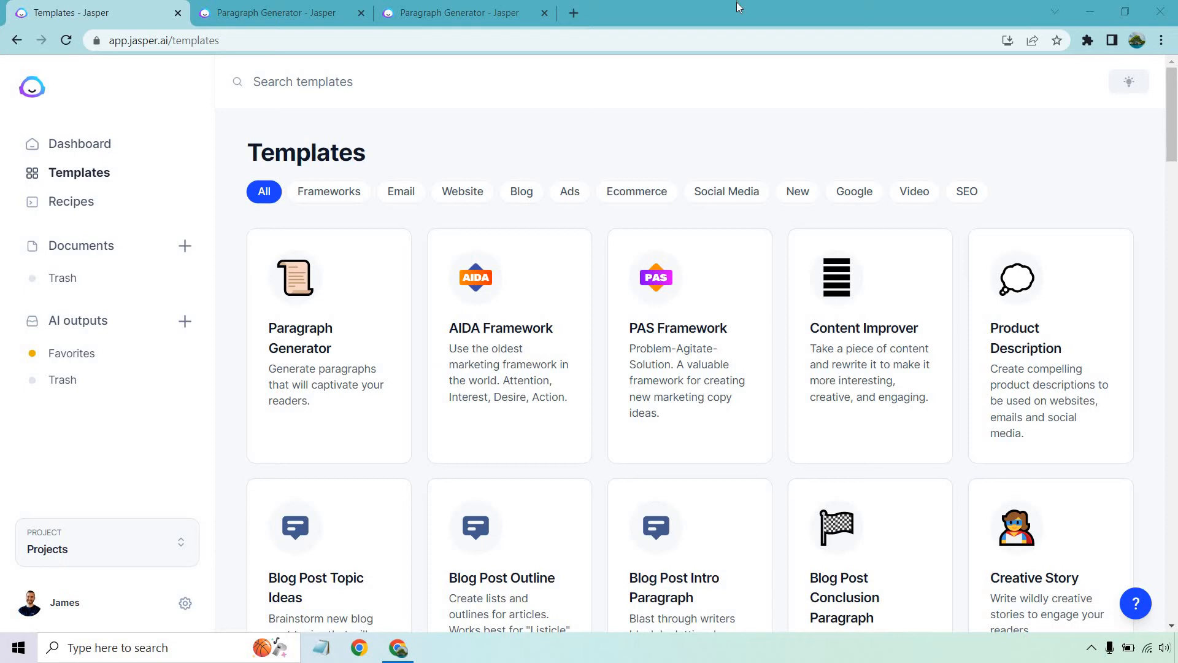
pyautogui.moveTo(78, 173)
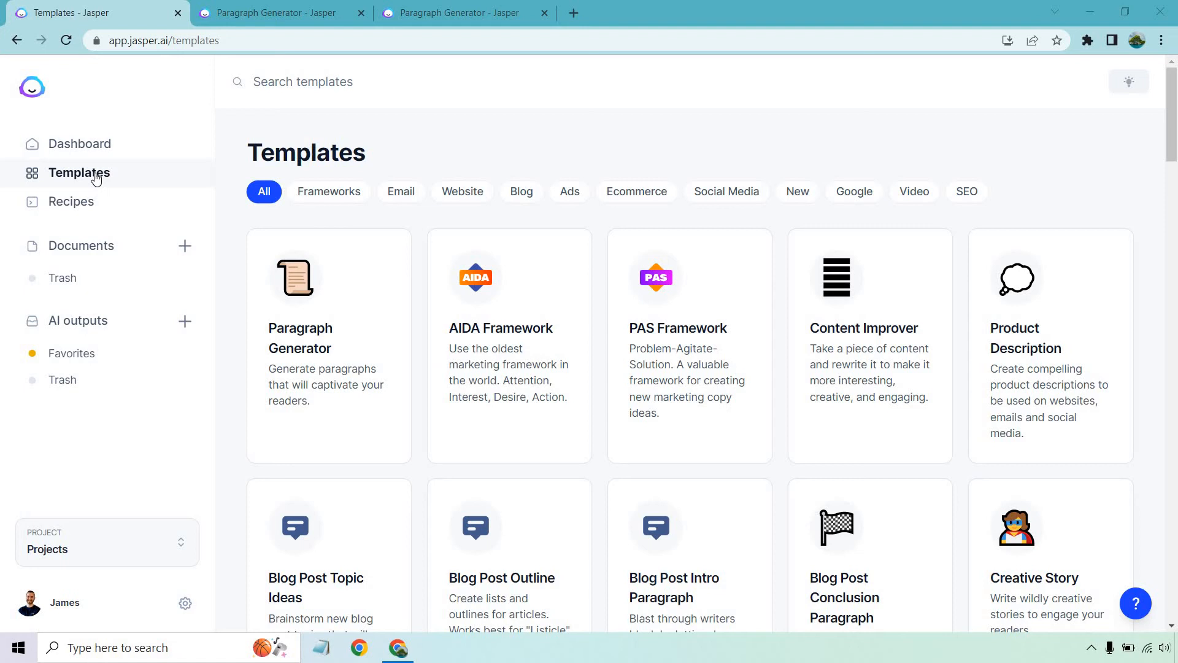
pyautogui.moveTo(346, 310)
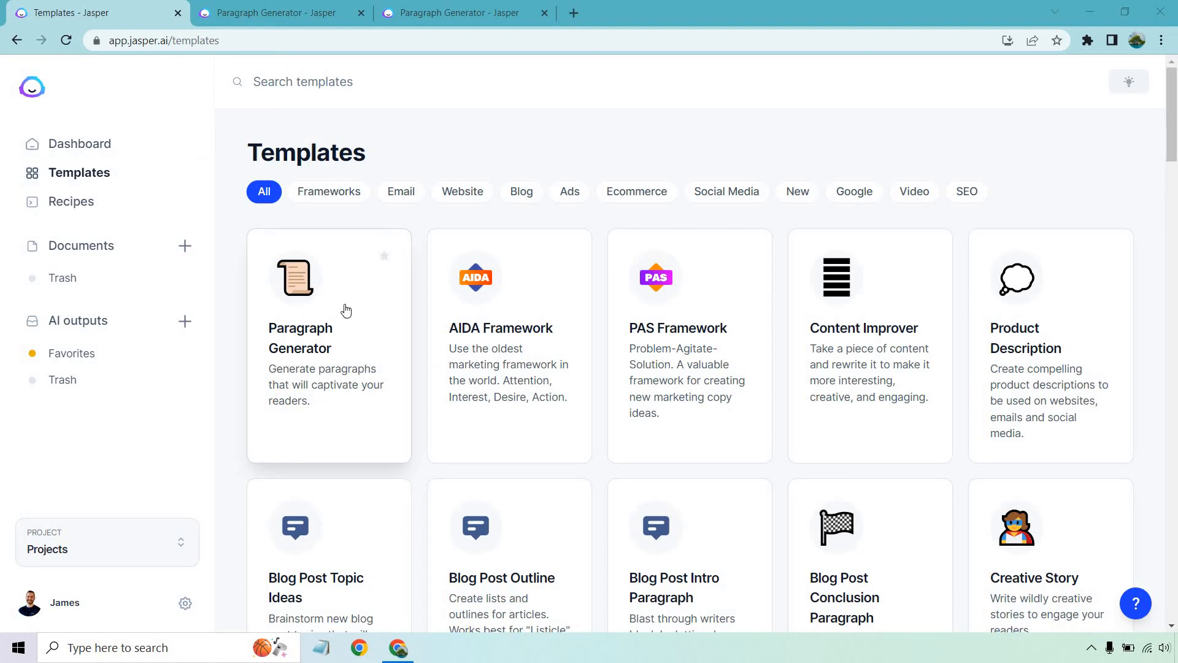
pyautogui.moveTo(463, 118)
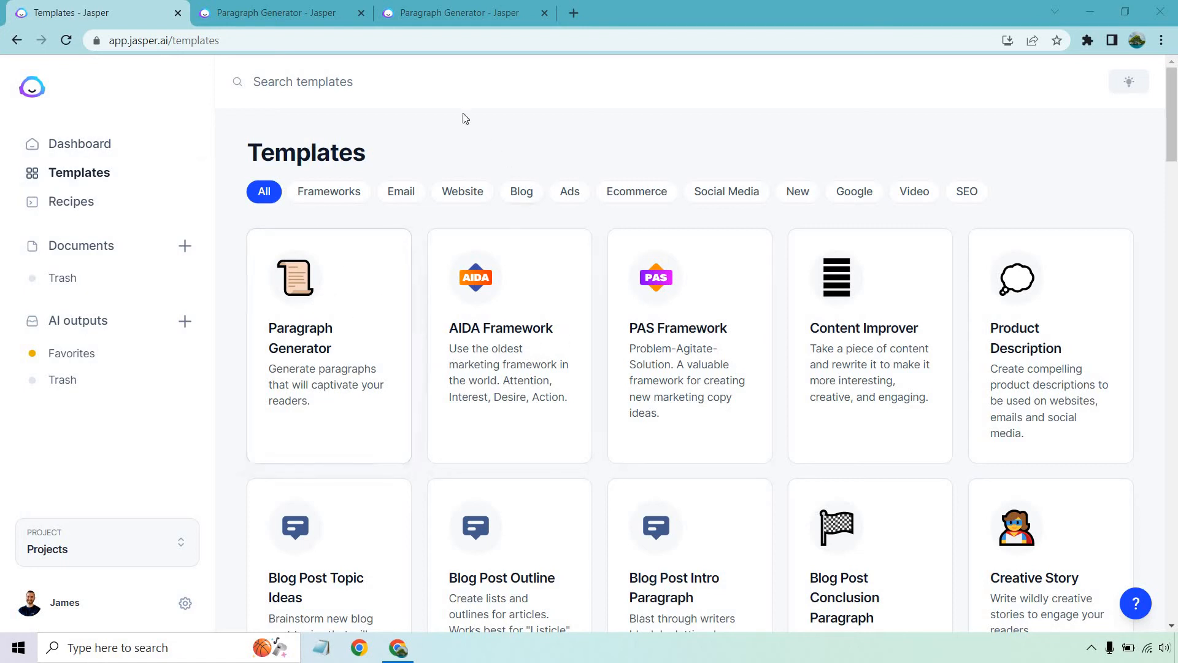
pyautogui.moveTo(344, 404)
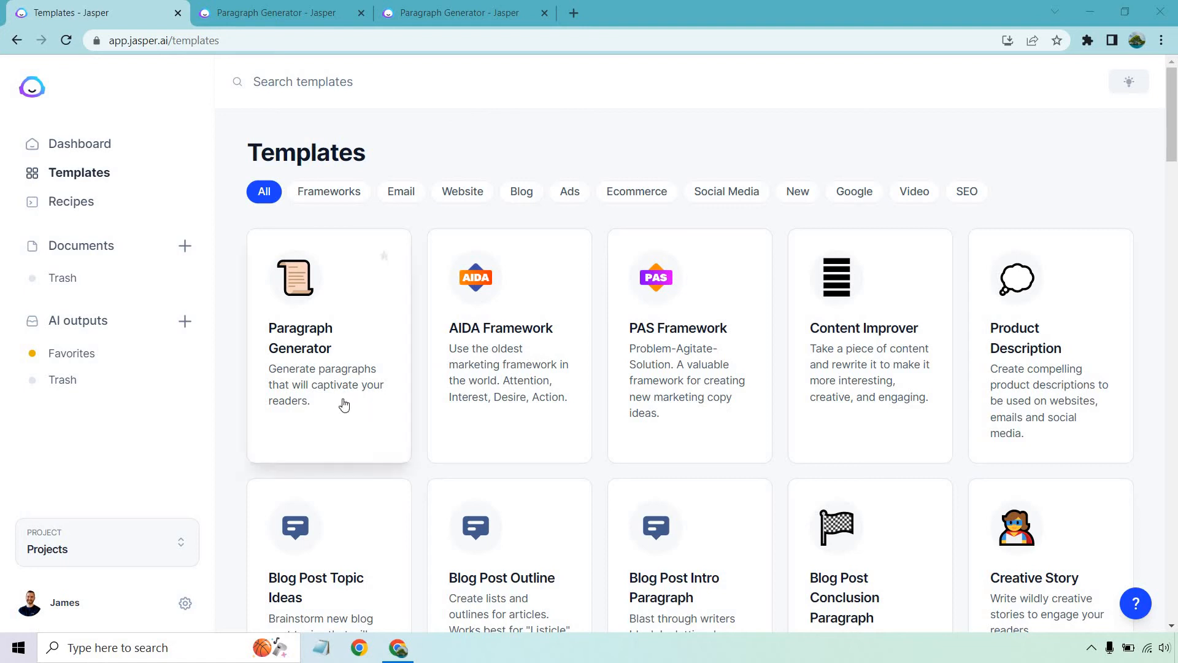
pyautogui.moveTo(358, 414)
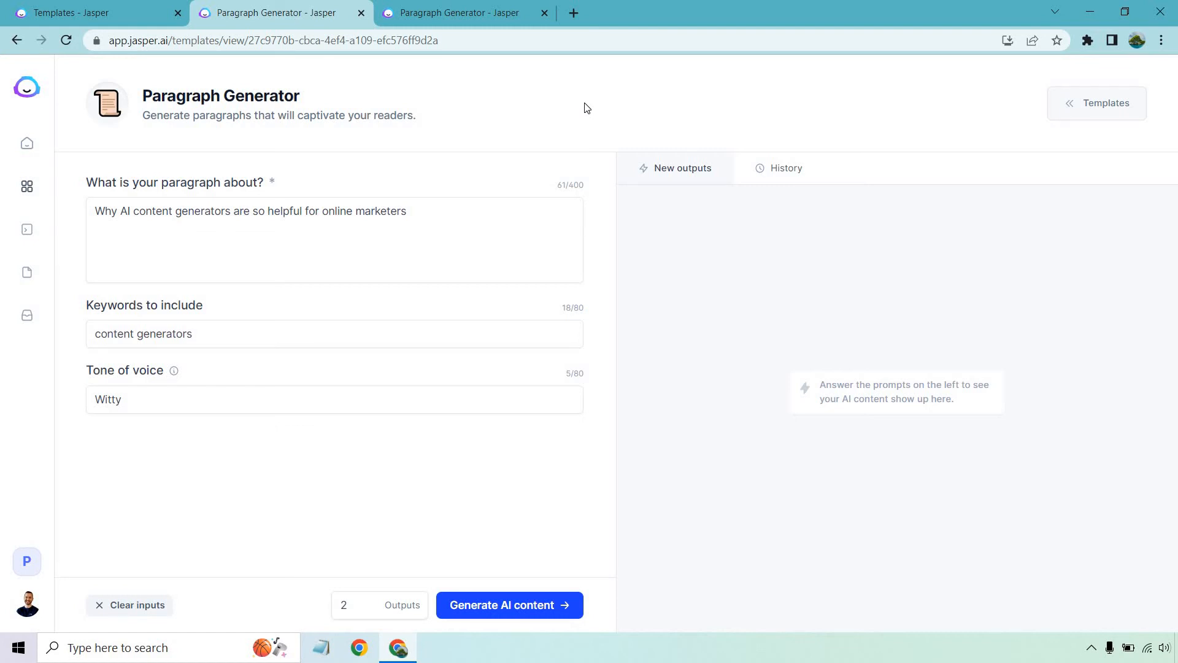
pyautogui.moveTo(84, 205)
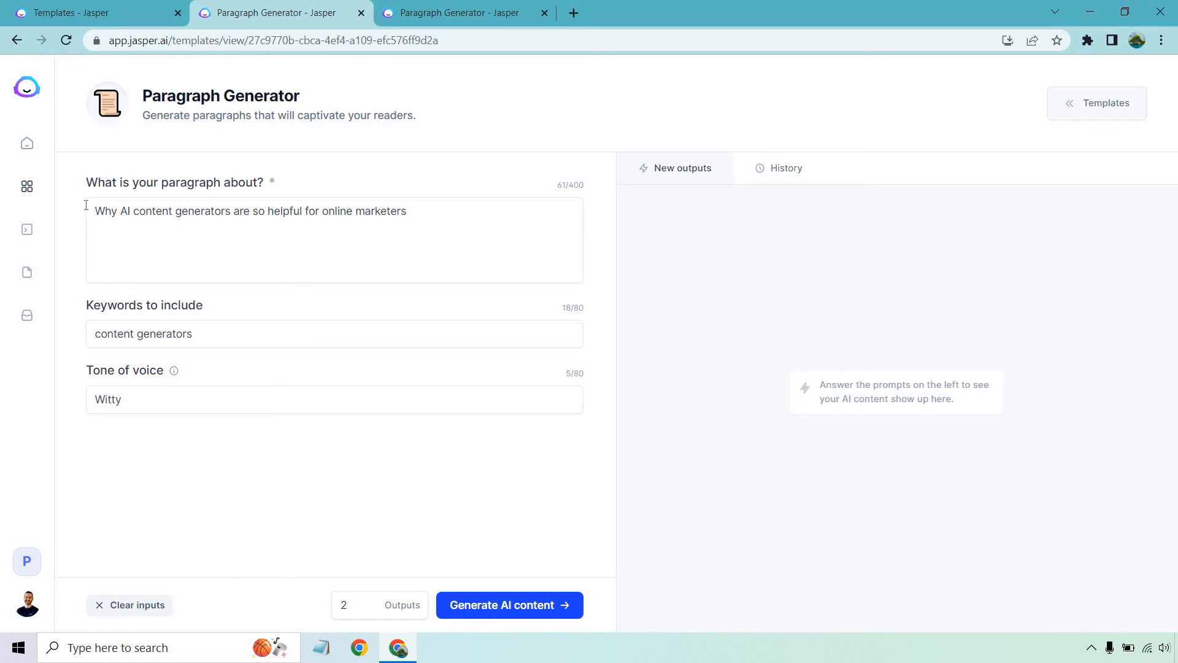
pyautogui.moveTo(82, 183)
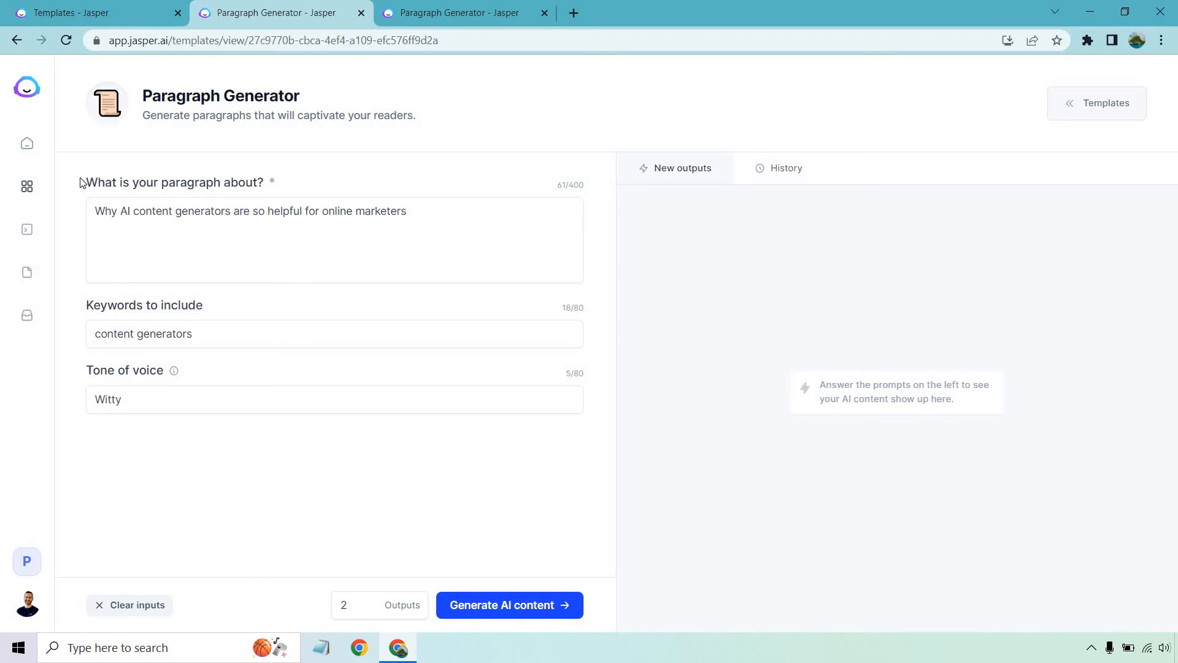
pyautogui.moveTo(494, 222)
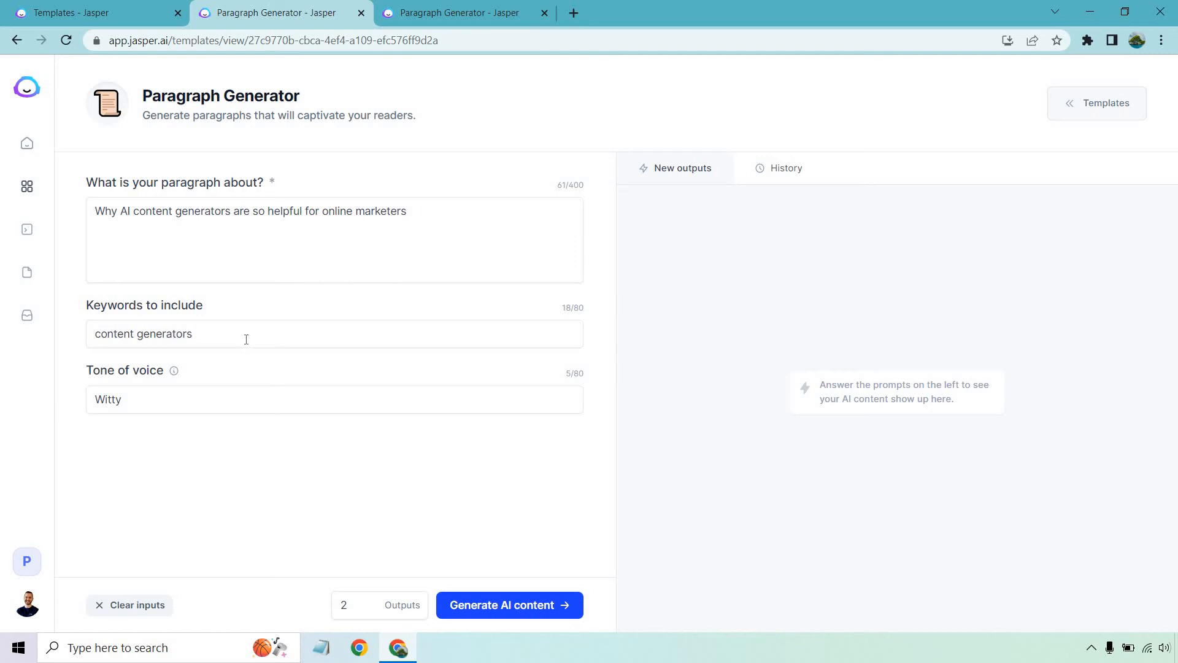
pyautogui.moveTo(338, 493)
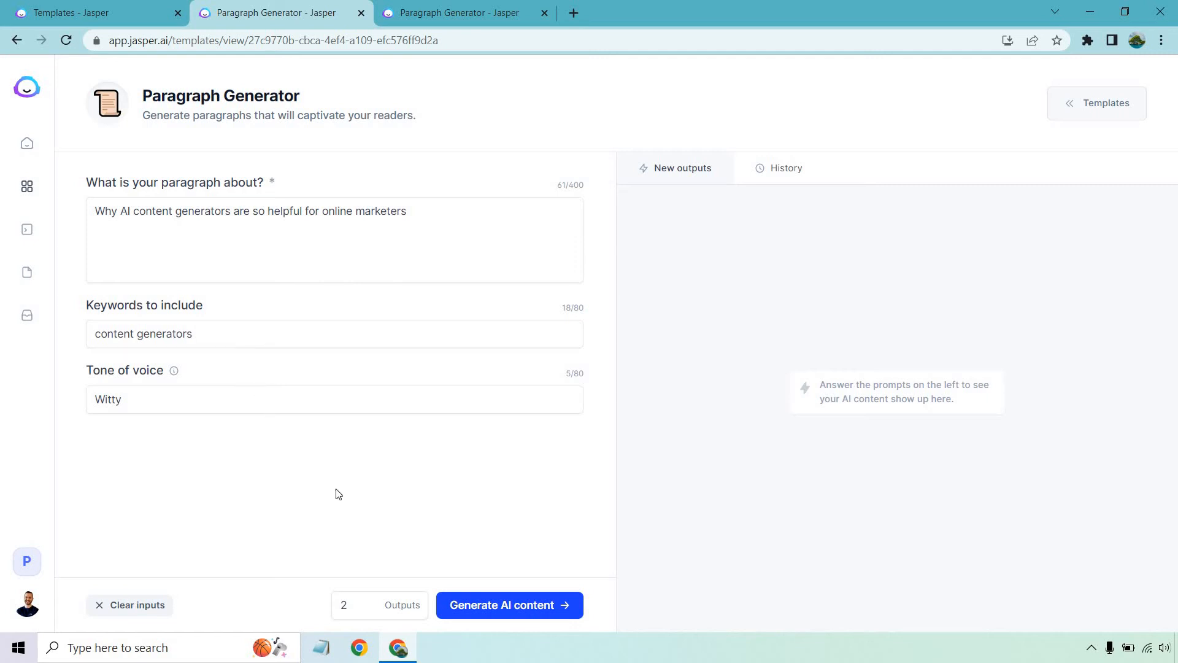
pyautogui.moveTo(325, 493)
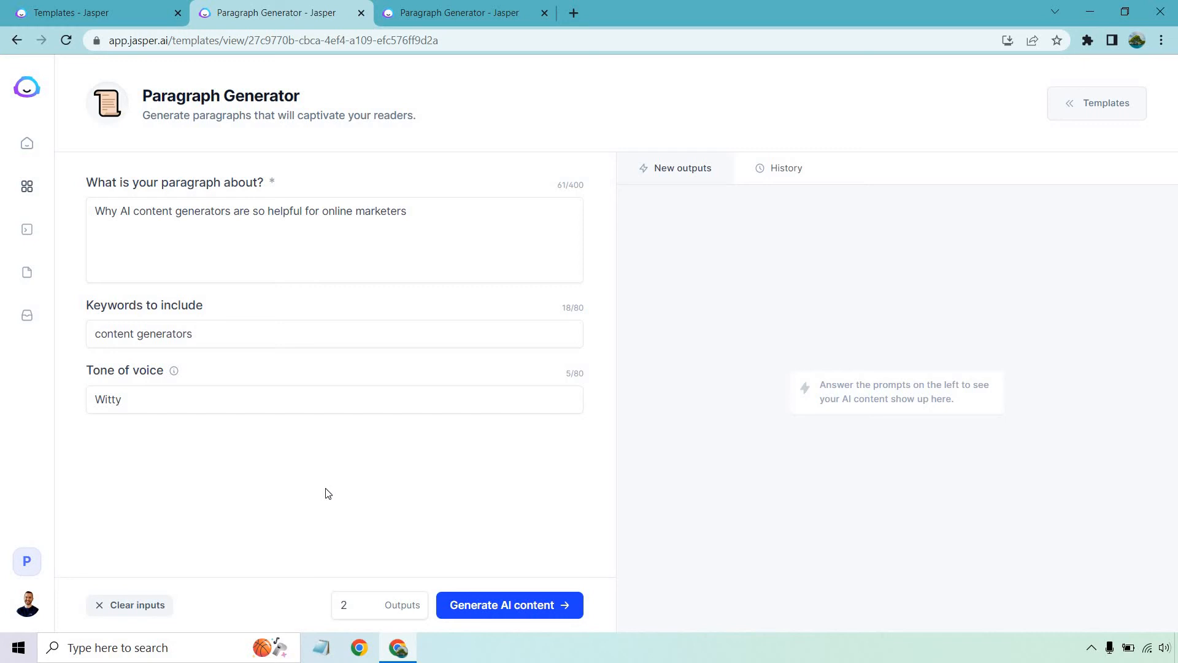
pyautogui.moveTo(462, 529)
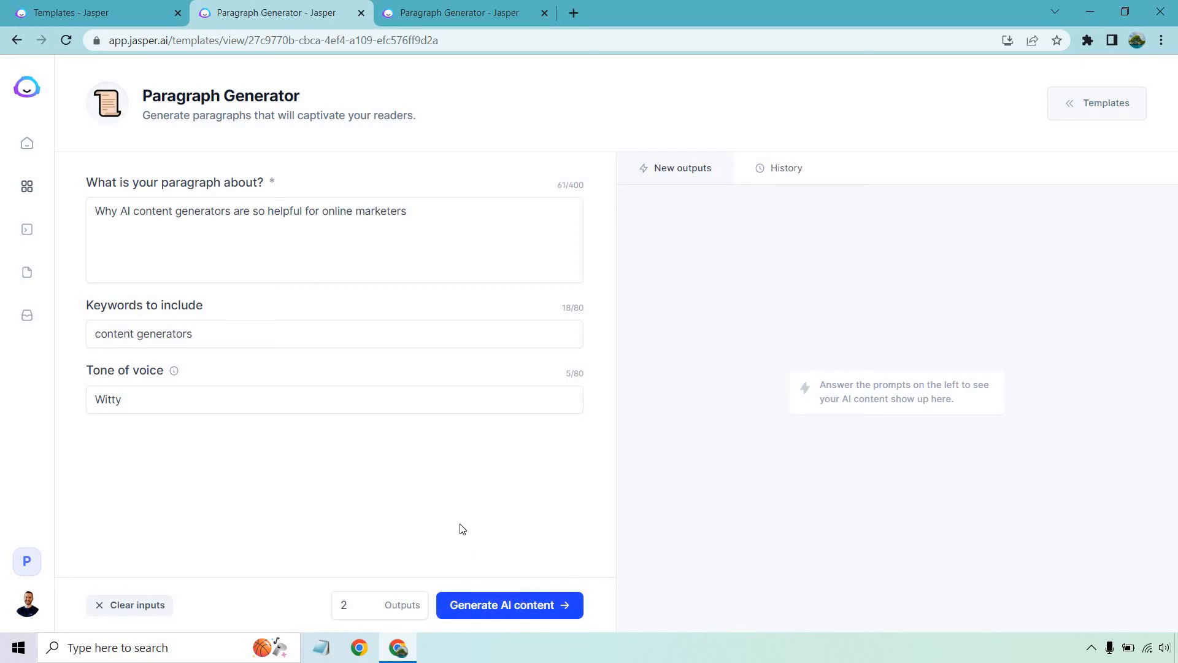
pyautogui.moveTo(1035, 523)
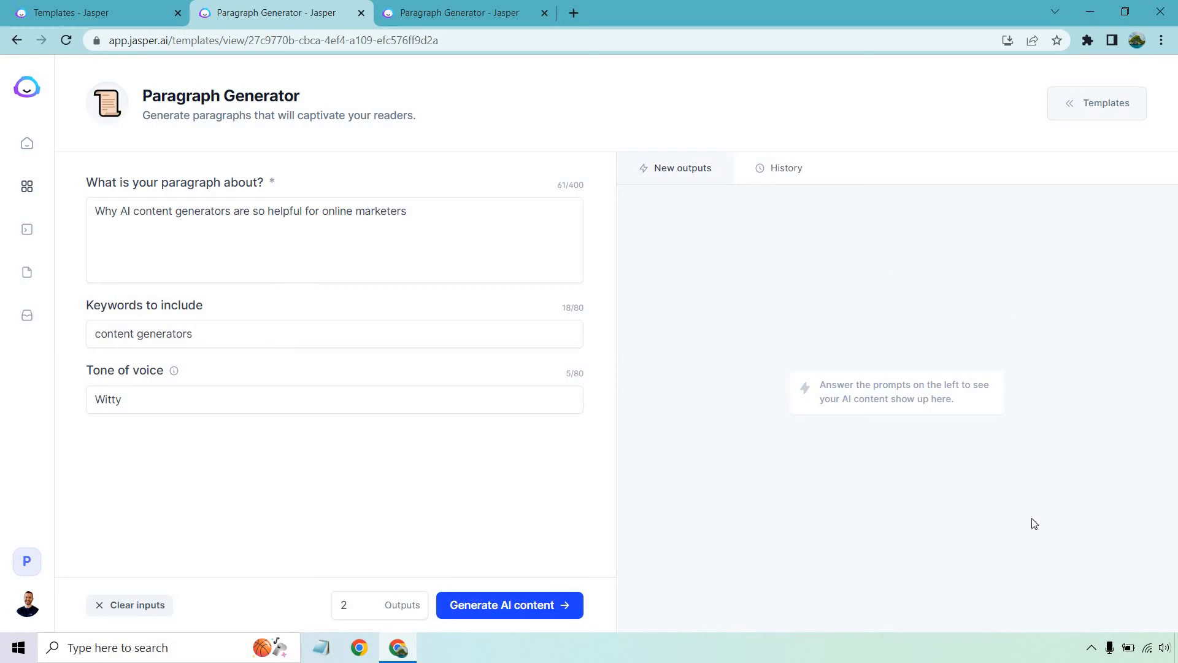
pyautogui.moveTo(474, 453)
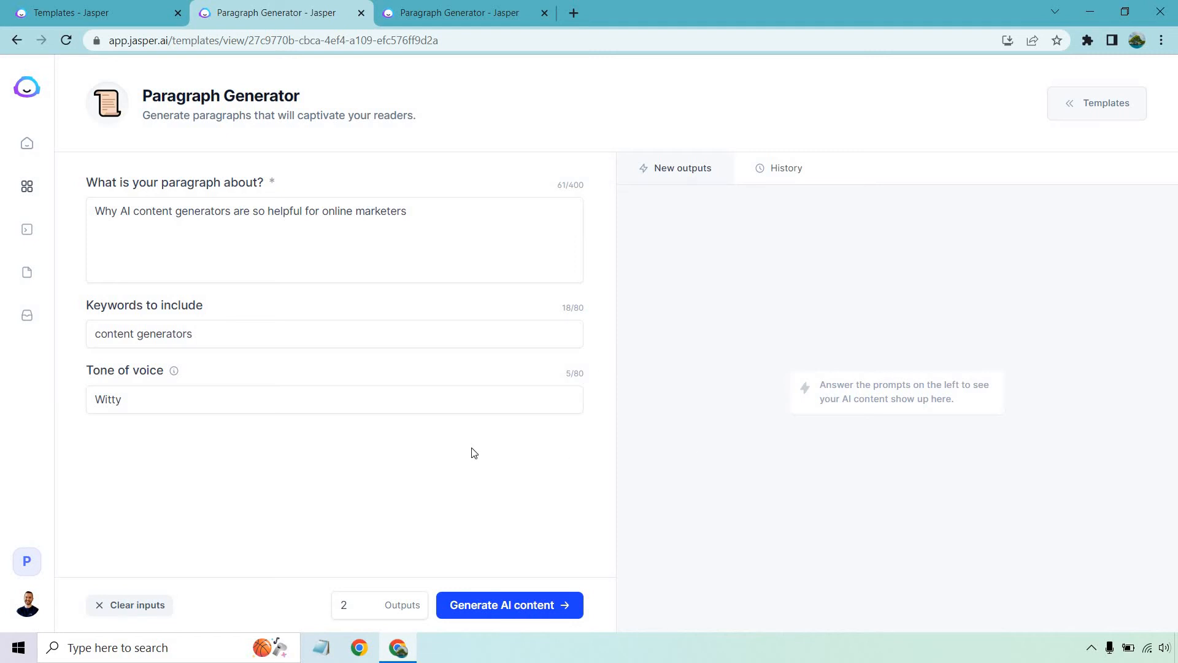
# Generate two witty paragraphs on why AI content generators help online marketers.
pyautogui.click(509, 605)
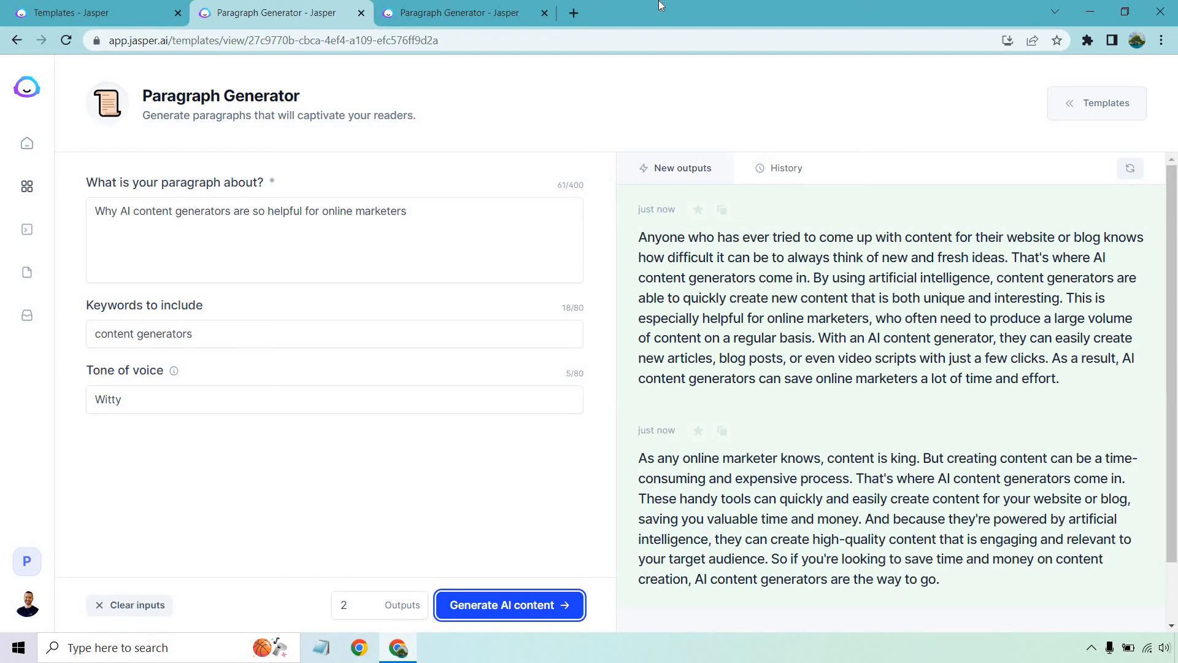
pyautogui.moveTo(144, 214)
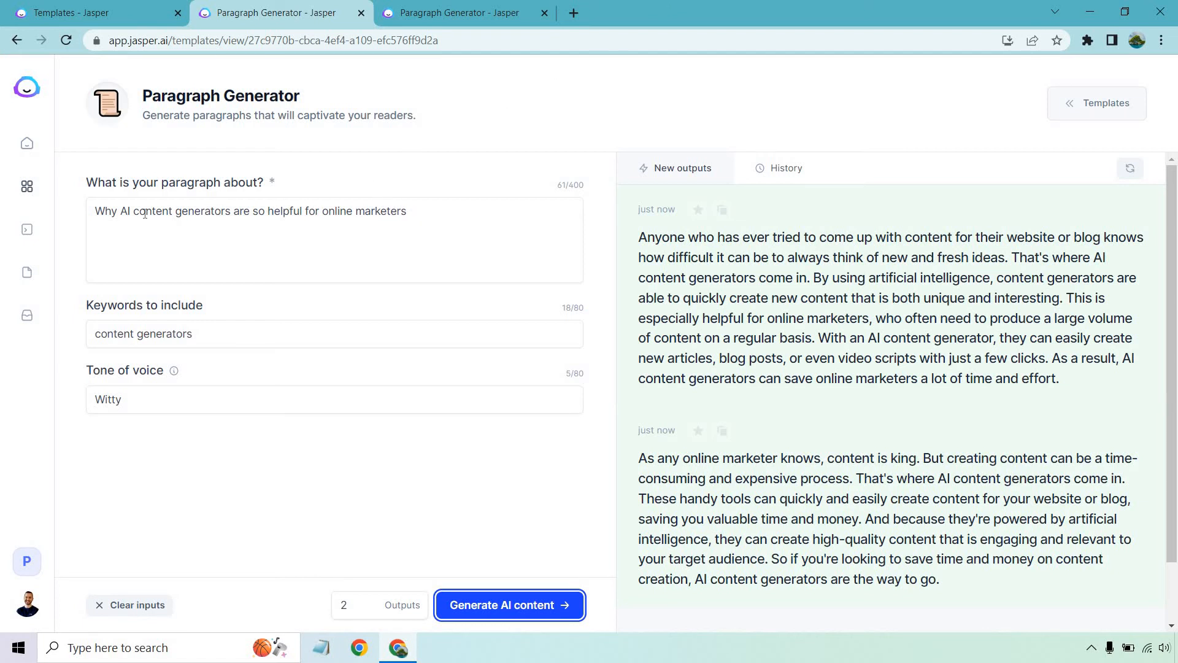
pyautogui.moveTo(712, 95)
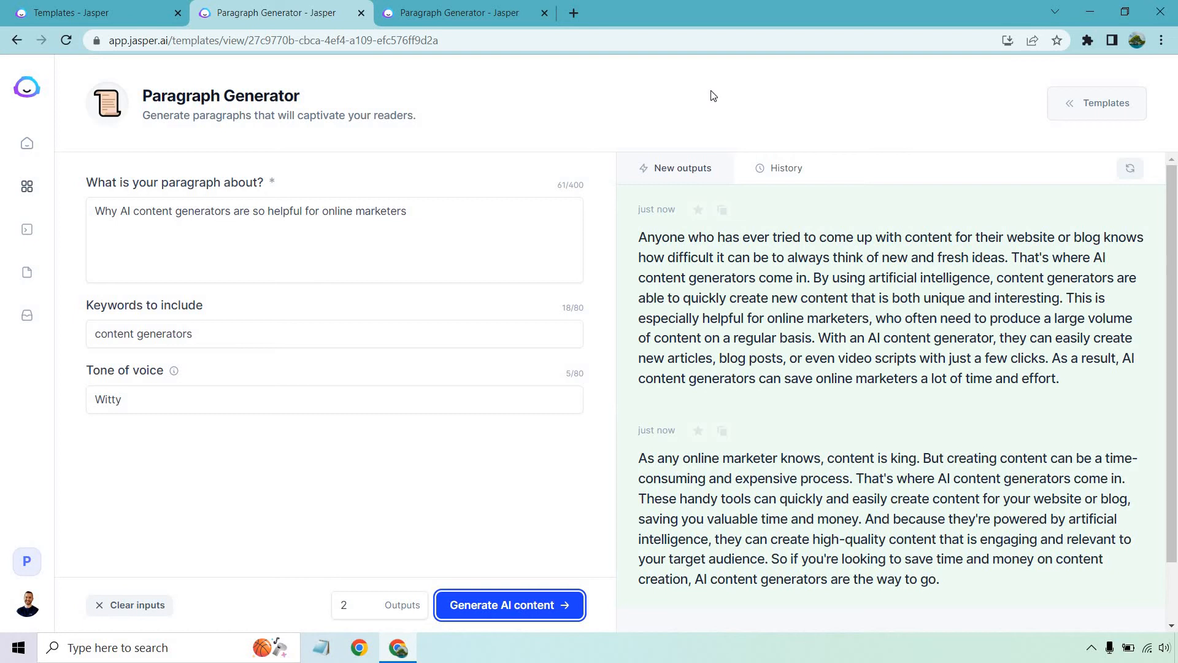
pyautogui.moveTo(637, 227)
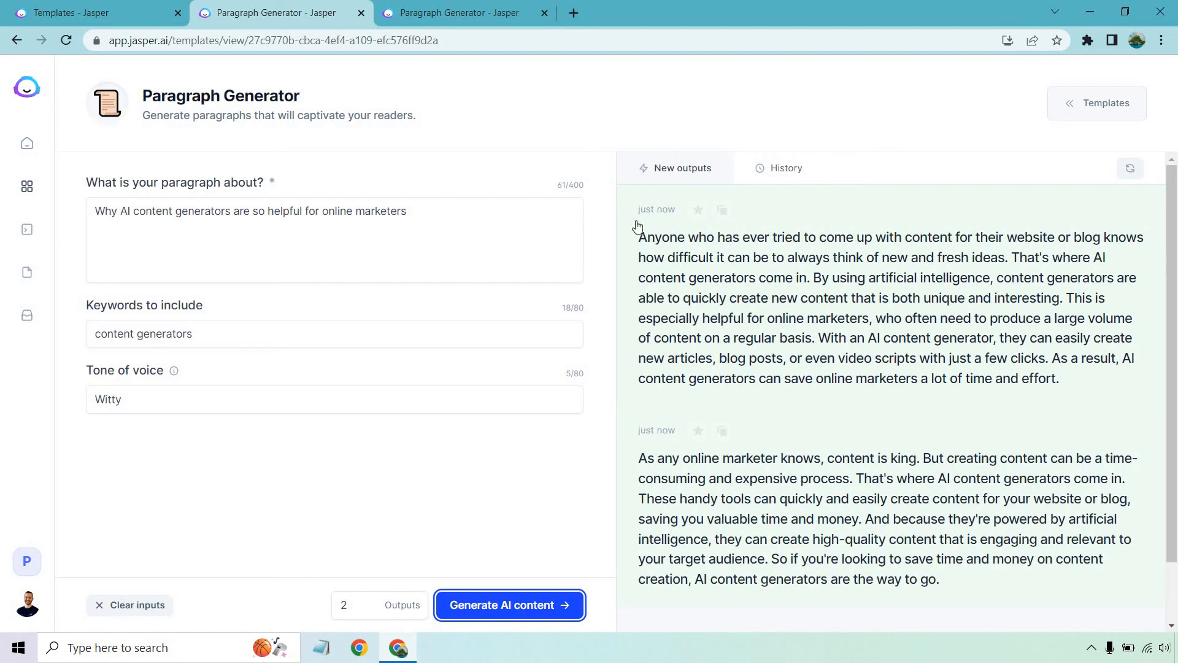
pyautogui.moveTo(605, 274)
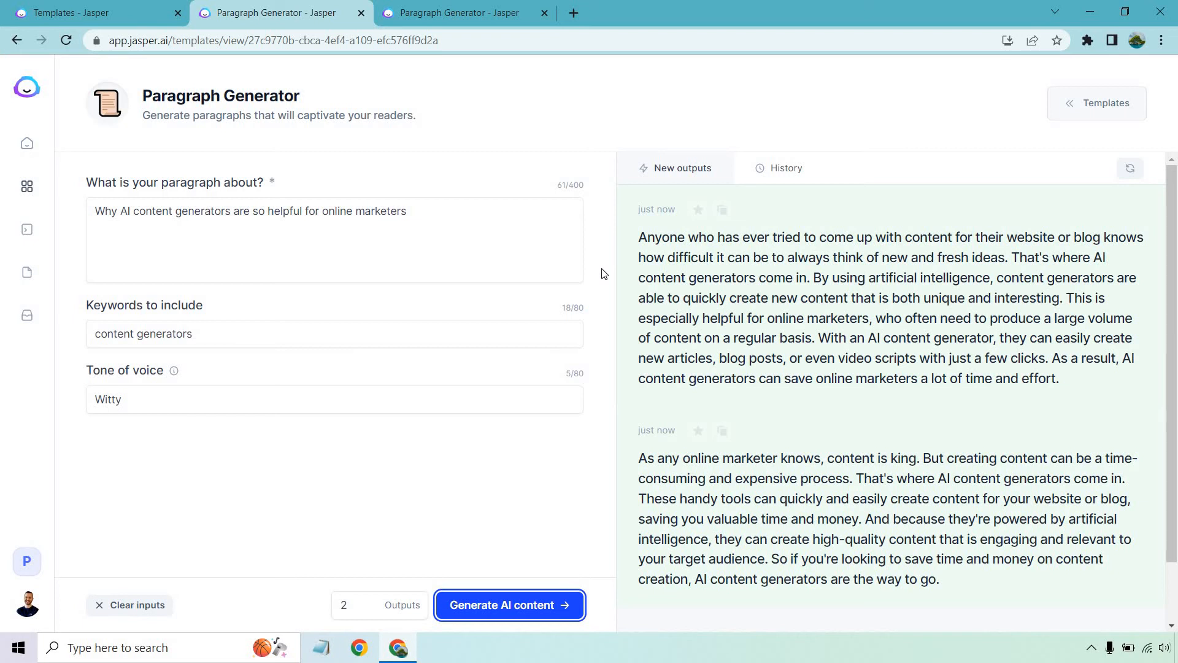
pyautogui.moveTo(579, 491)
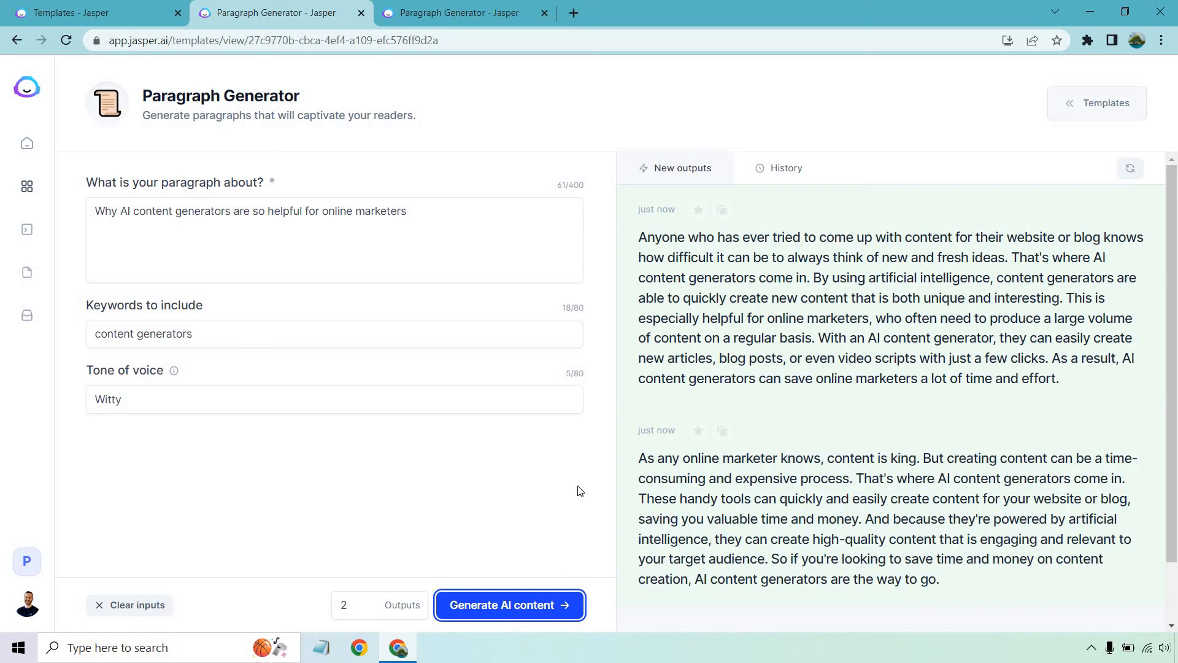
pyautogui.moveTo(331, 381)
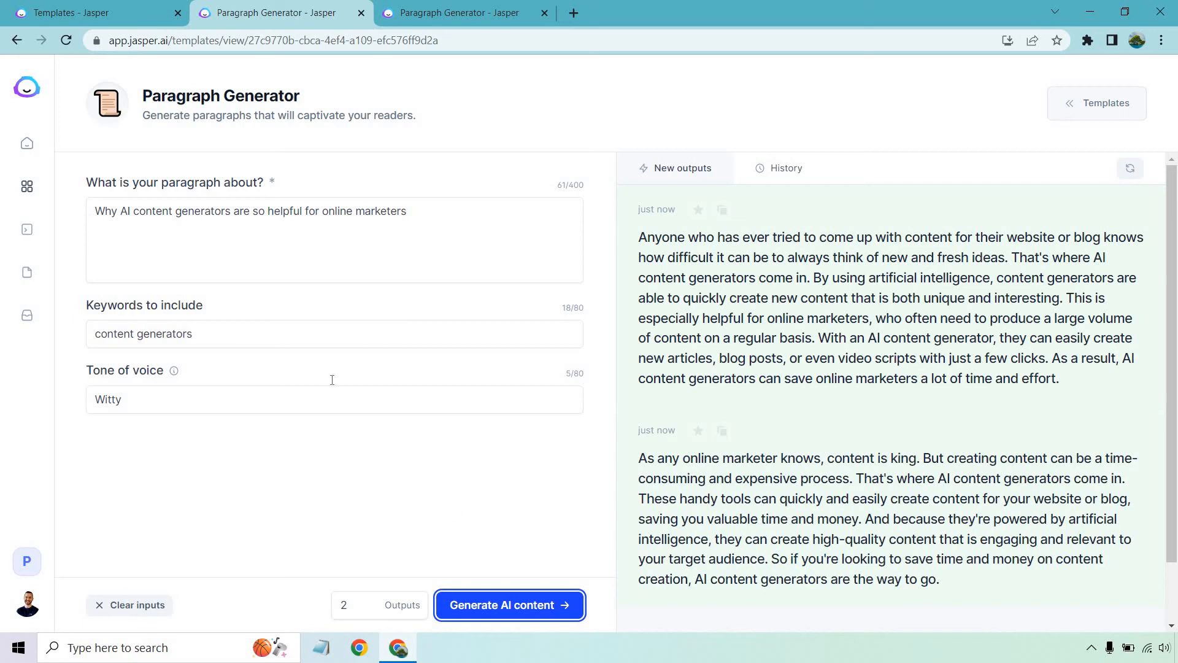
pyautogui.moveTo(968, 491)
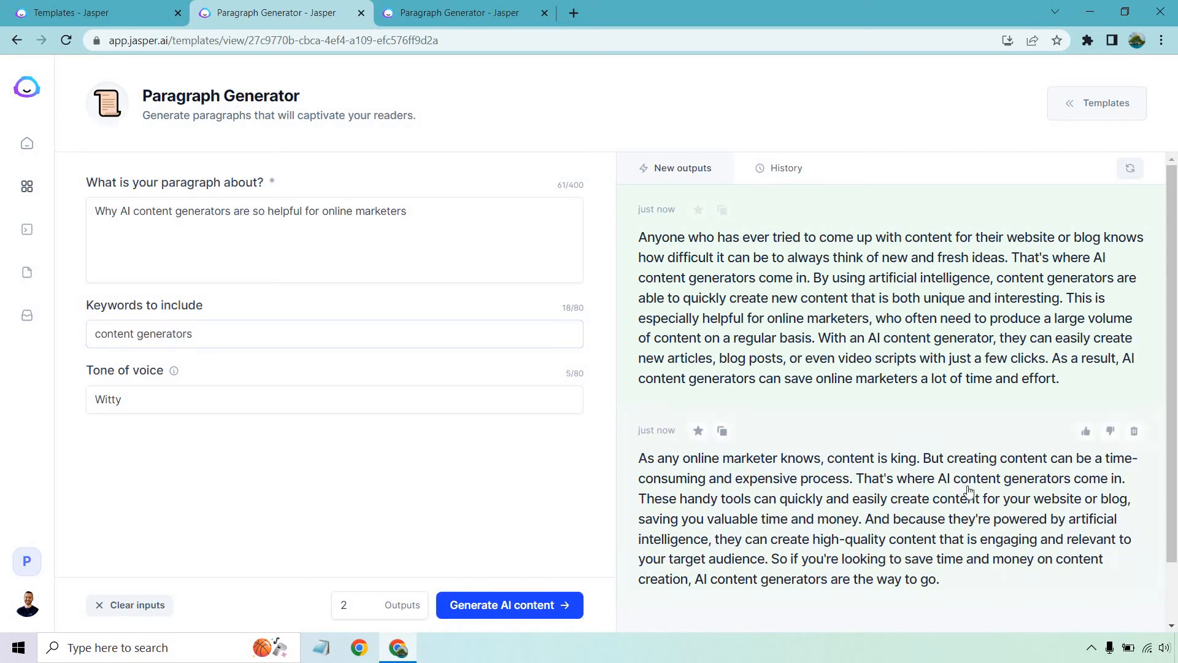
pyautogui.moveTo(590, 501)
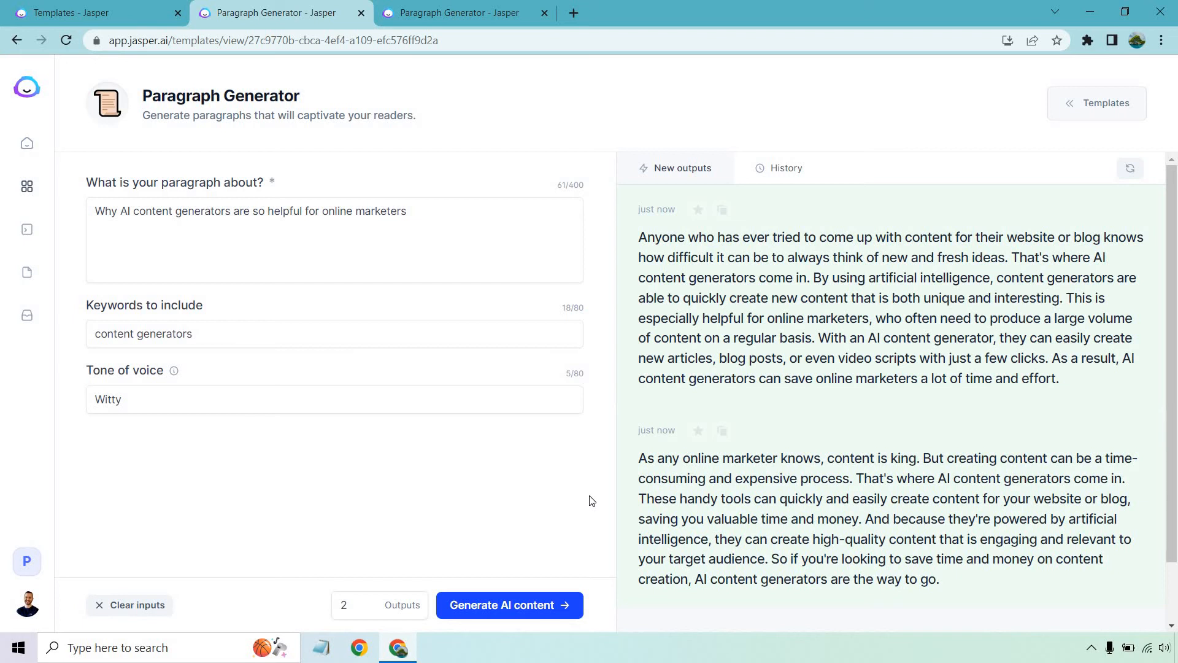
pyautogui.moveTo(751, 437)
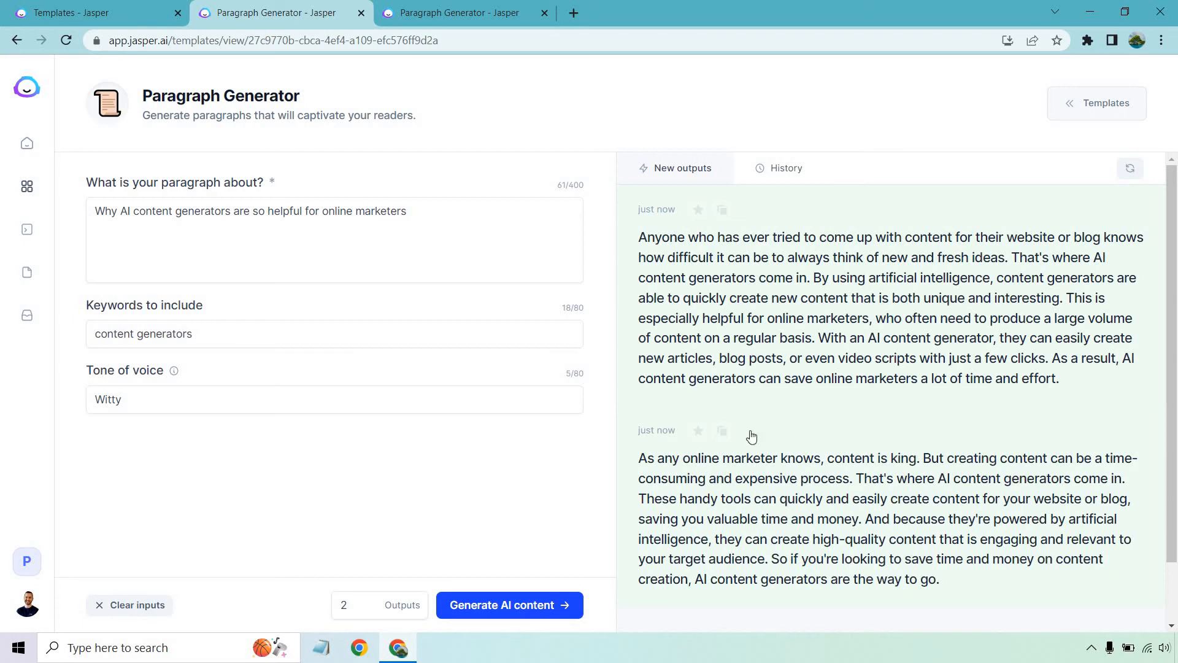
pyautogui.moveTo(458, 206)
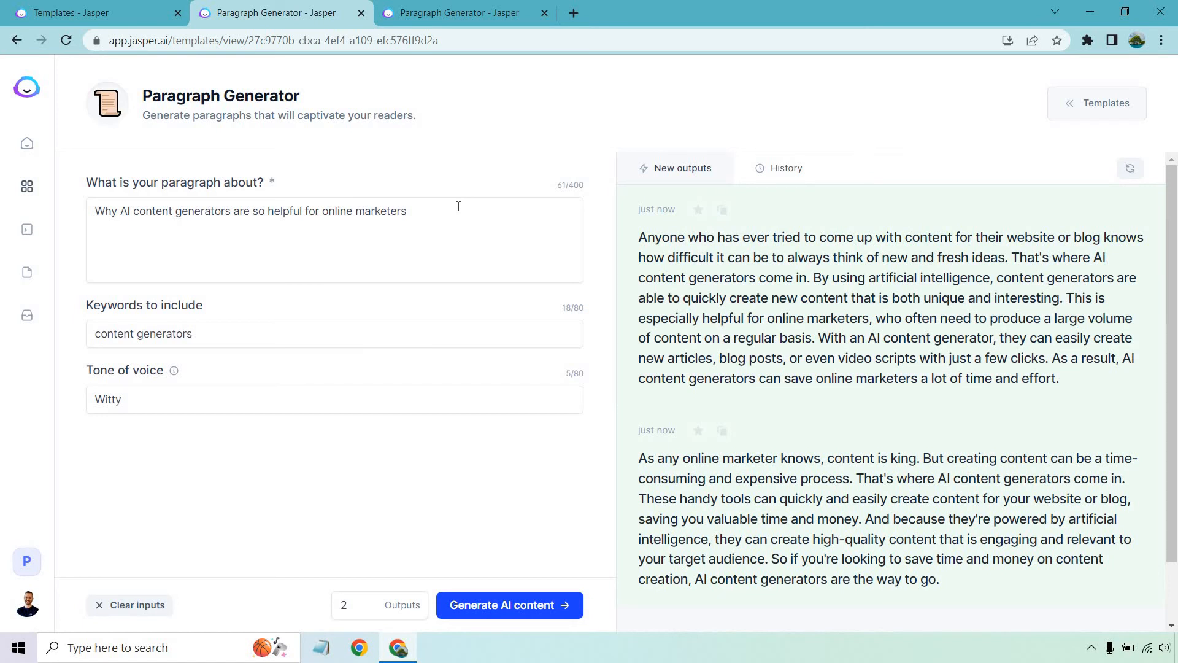
# Switch to the wedding planner paragraph prompt with keyword 'wedding planner' and witty tone.
pyautogui.click(458, 12)
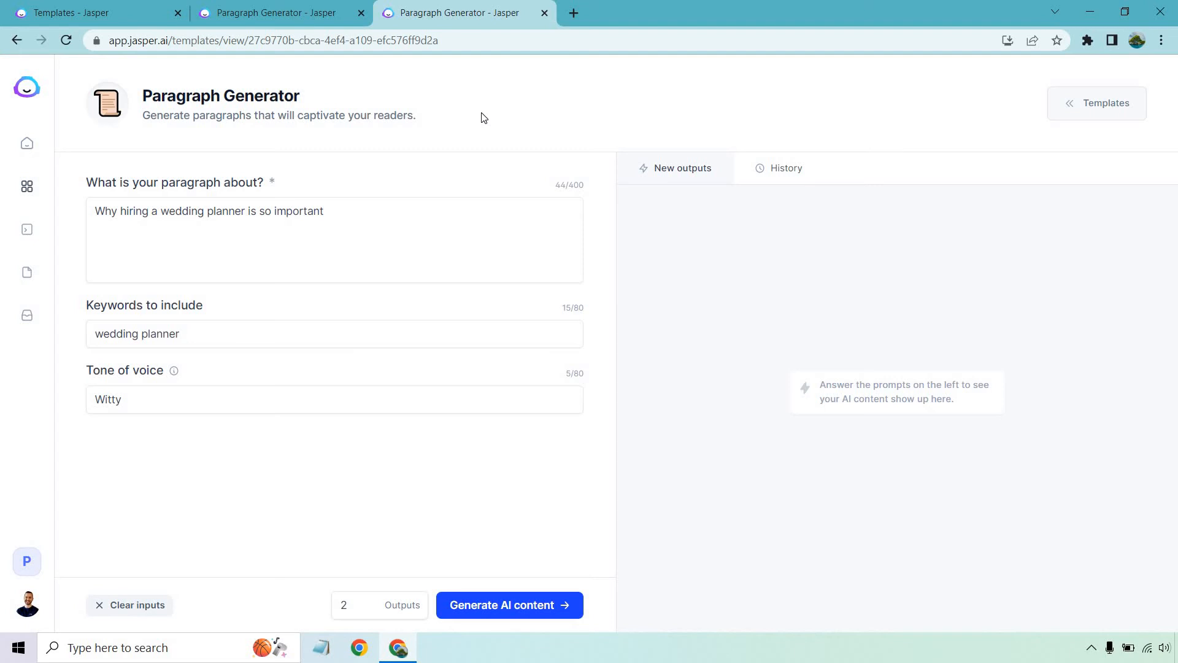
pyautogui.moveTo(501, 340)
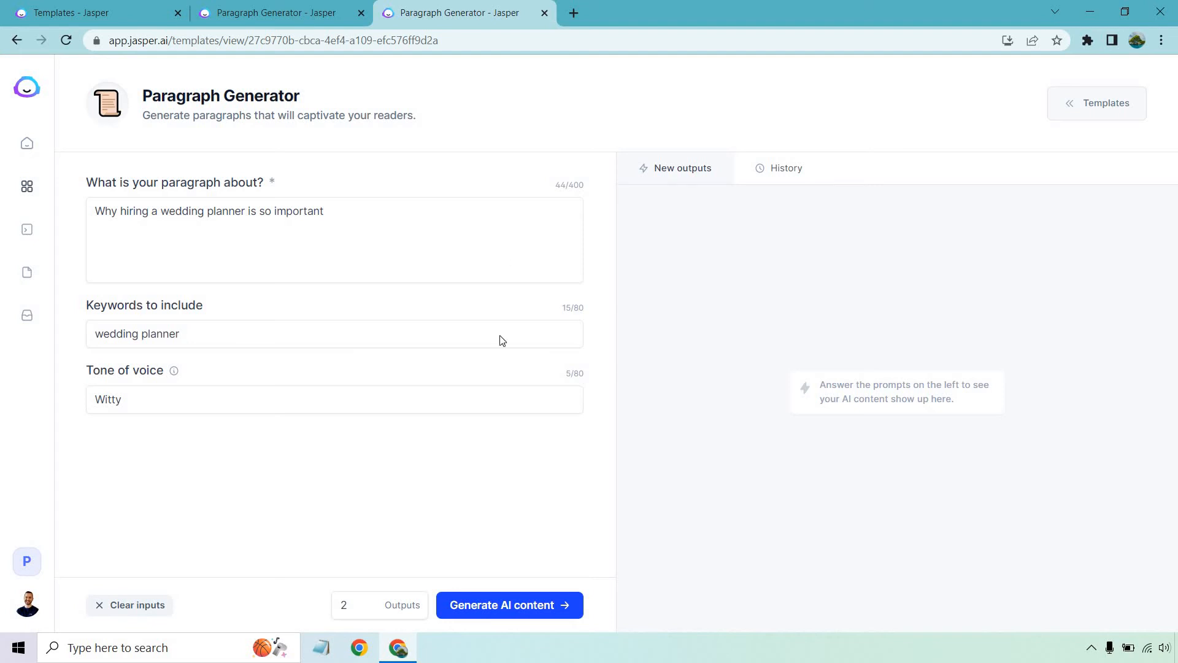
pyautogui.moveTo(534, 381)
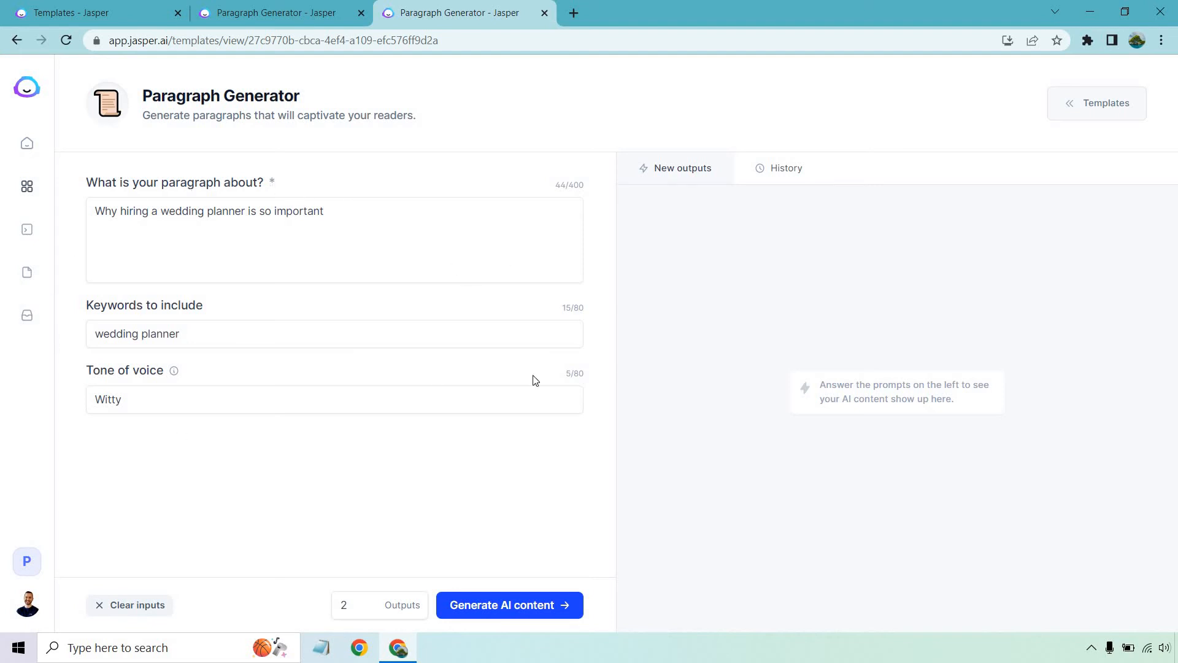
# Generate two witty paragraphs on why hiring a wedding planner is so important.
pyautogui.click(508, 605)
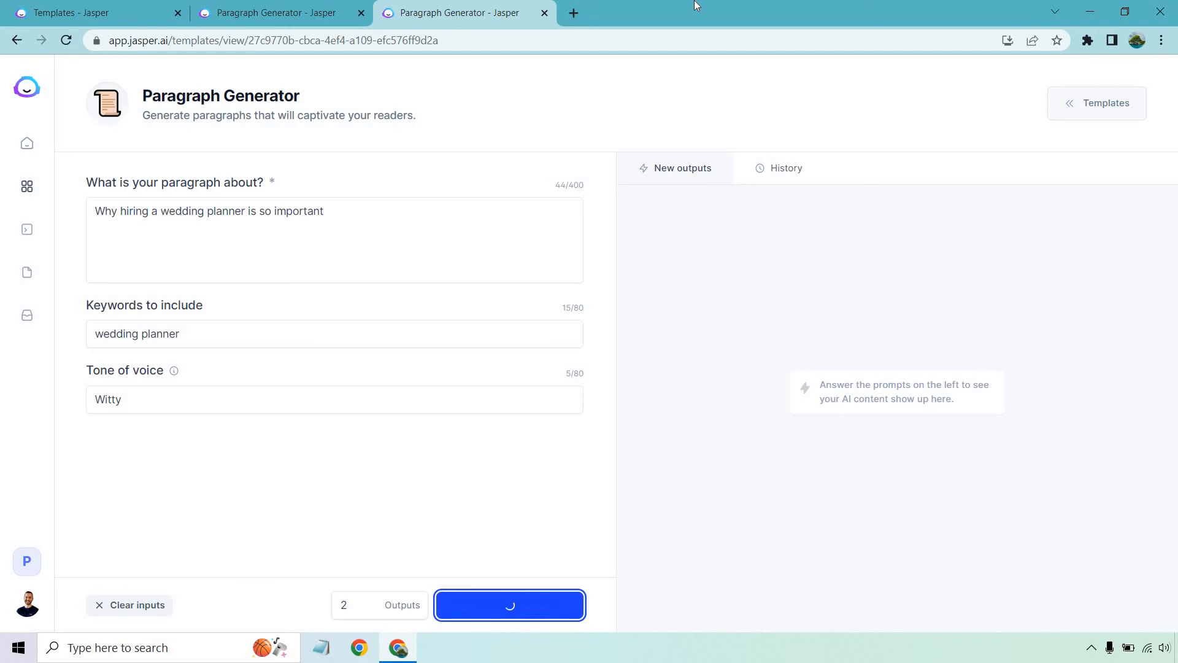
pyautogui.click(510, 605)
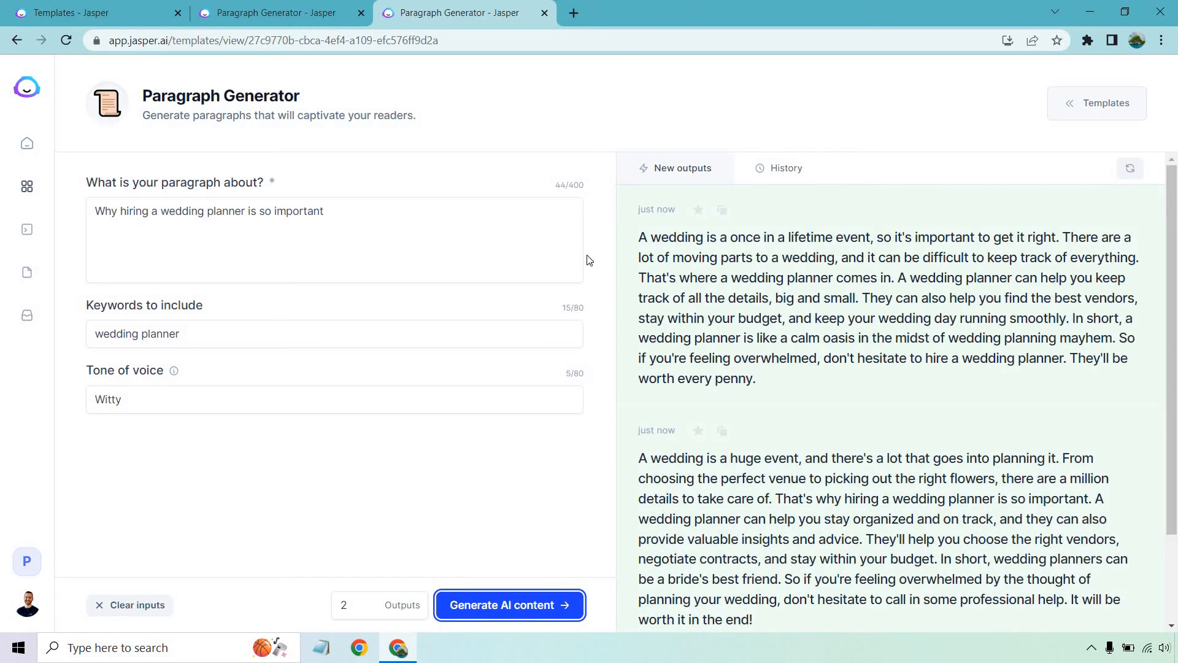
pyautogui.moveTo(604, 264)
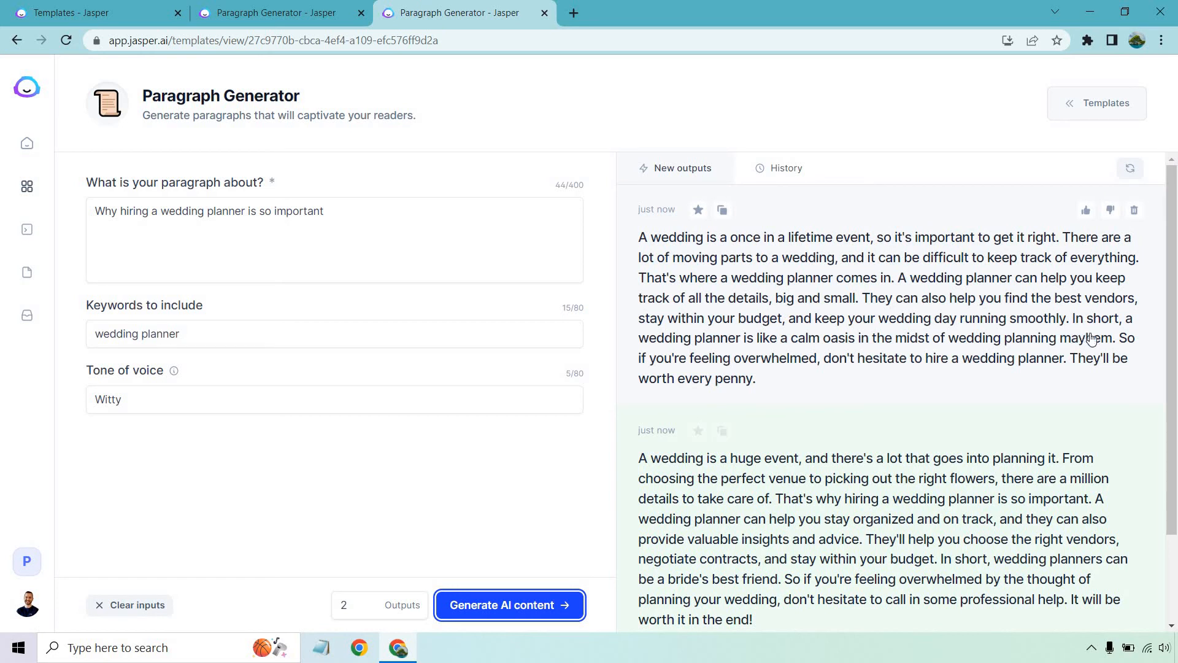
pyautogui.moveTo(592, 316)
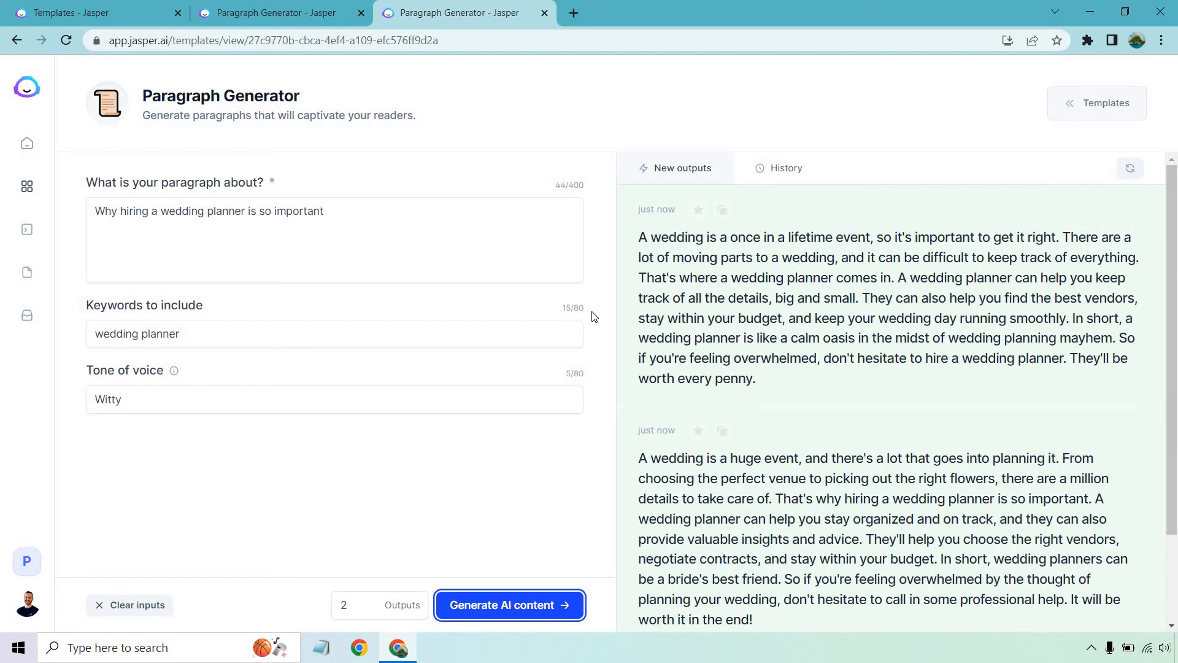
pyautogui.moveTo(768, 297)
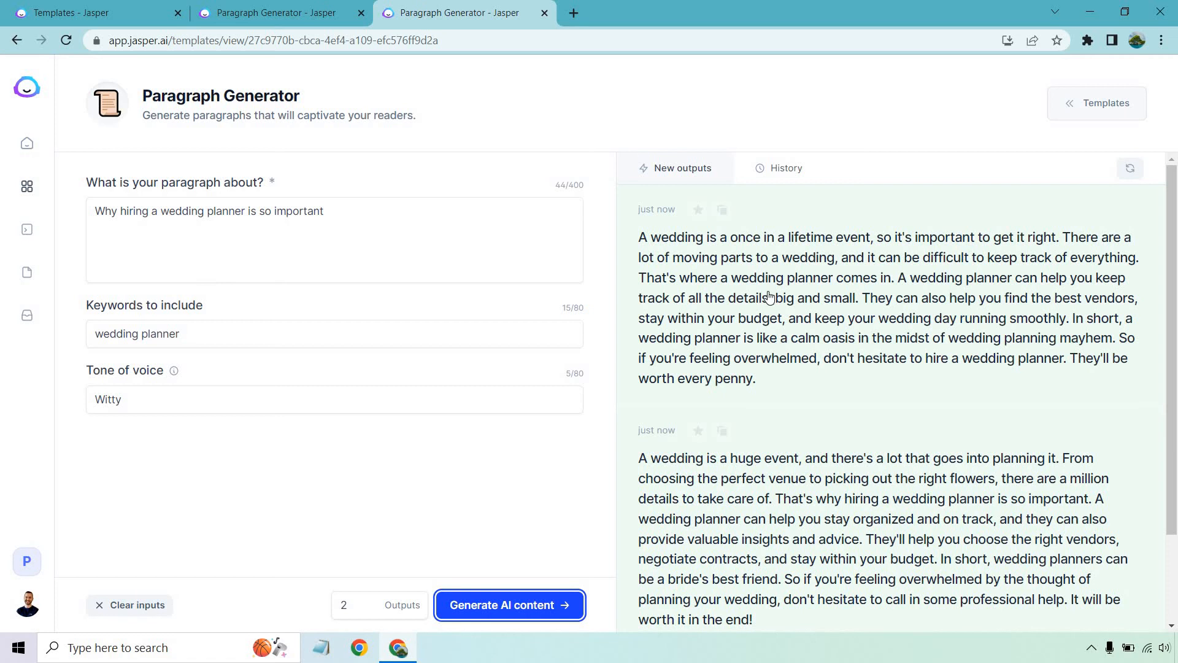
pyautogui.scroll(-3)
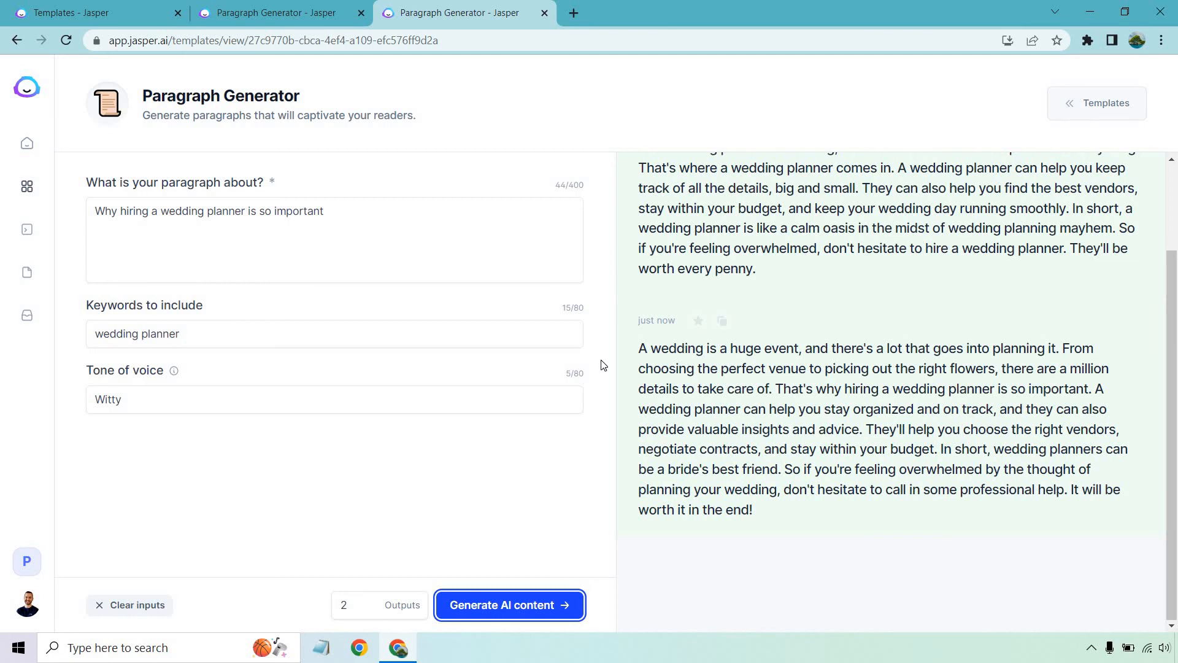
pyautogui.moveTo(789, 475)
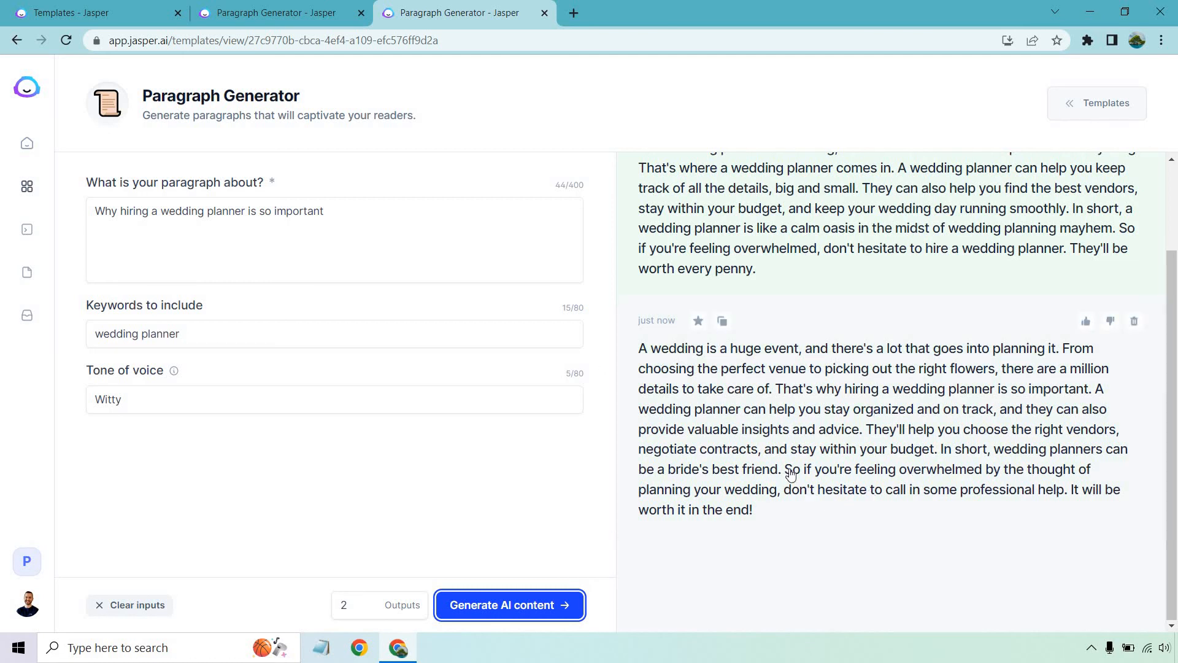
pyautogui.moveTo(856, 403)
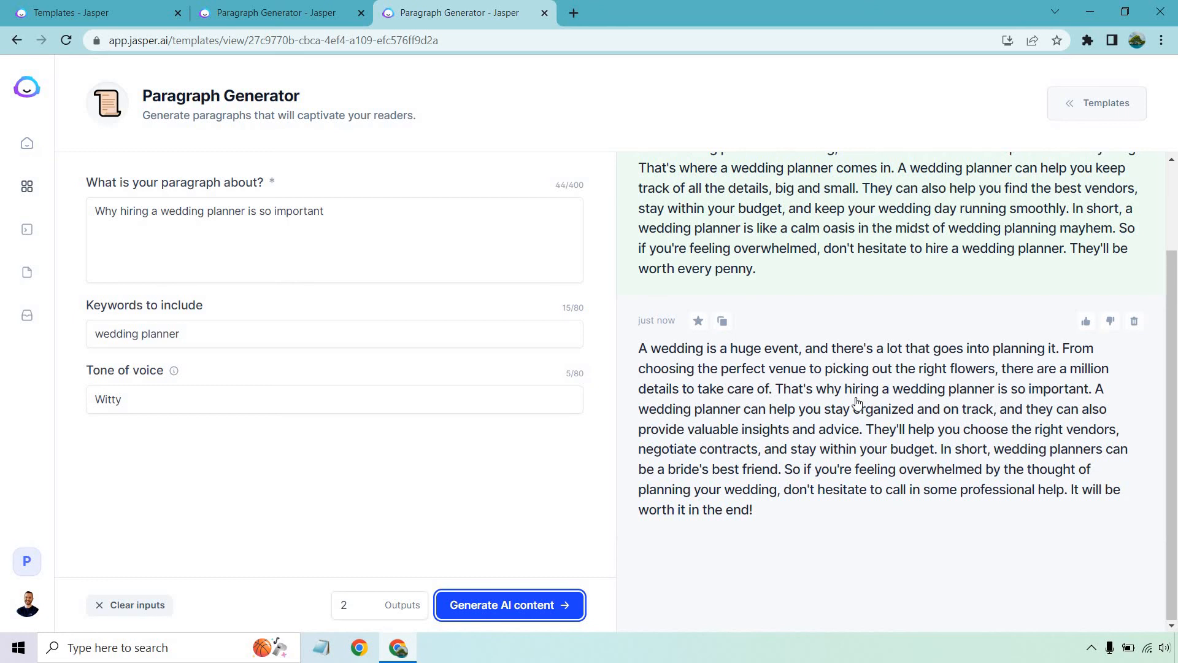
pyautogui.scroll(3)
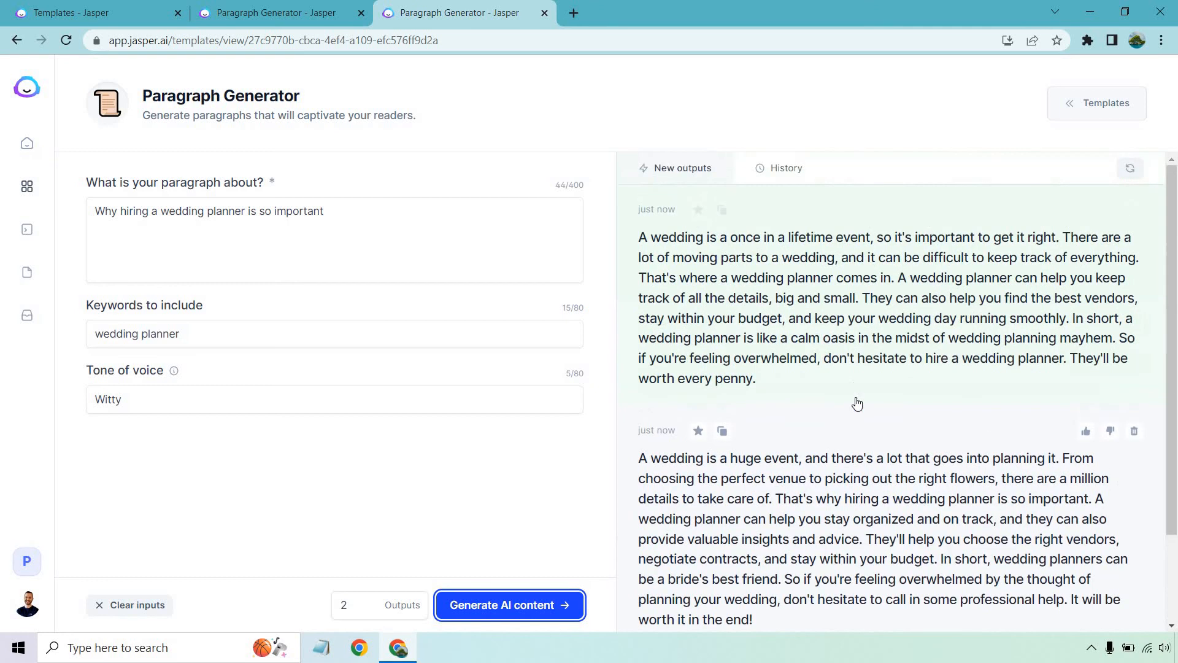
pyautogui.moveTo(699, 108)
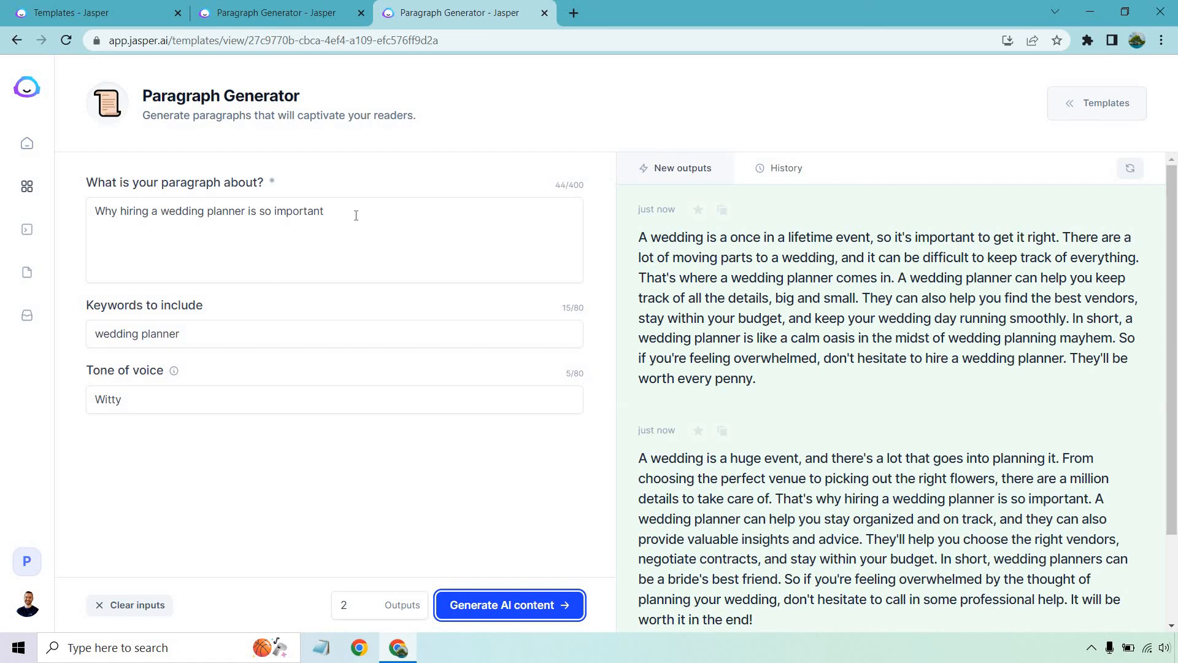
pyautogui.moveTo(948, 238)
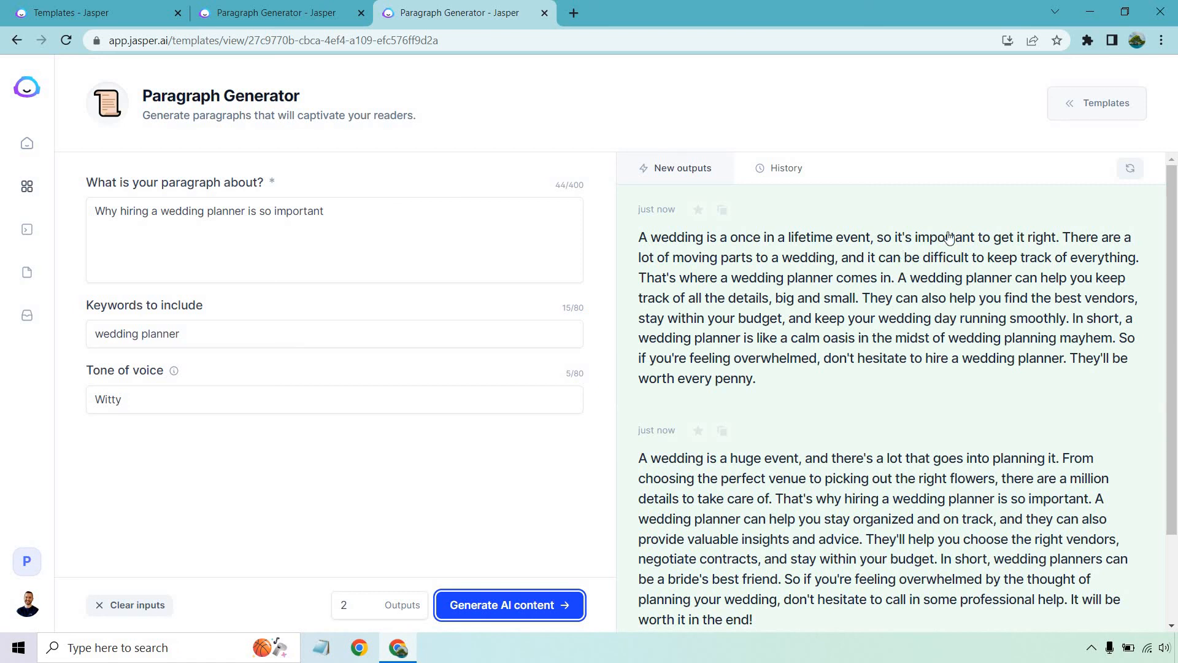
pyautogui.moveTo(878, 121)
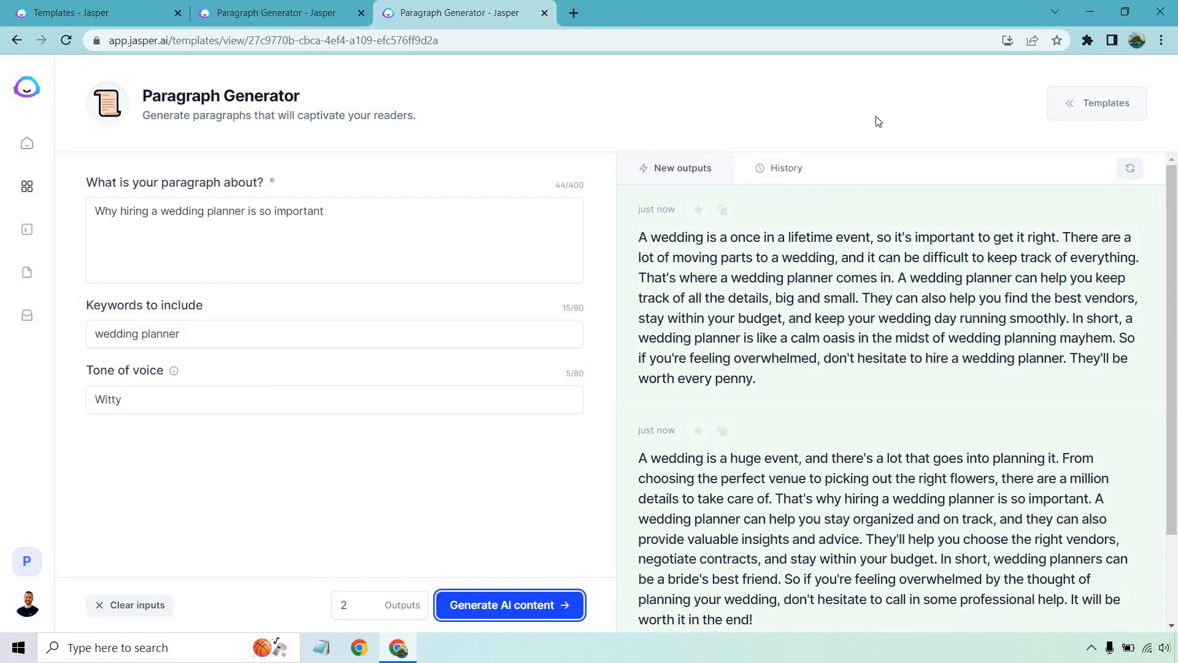